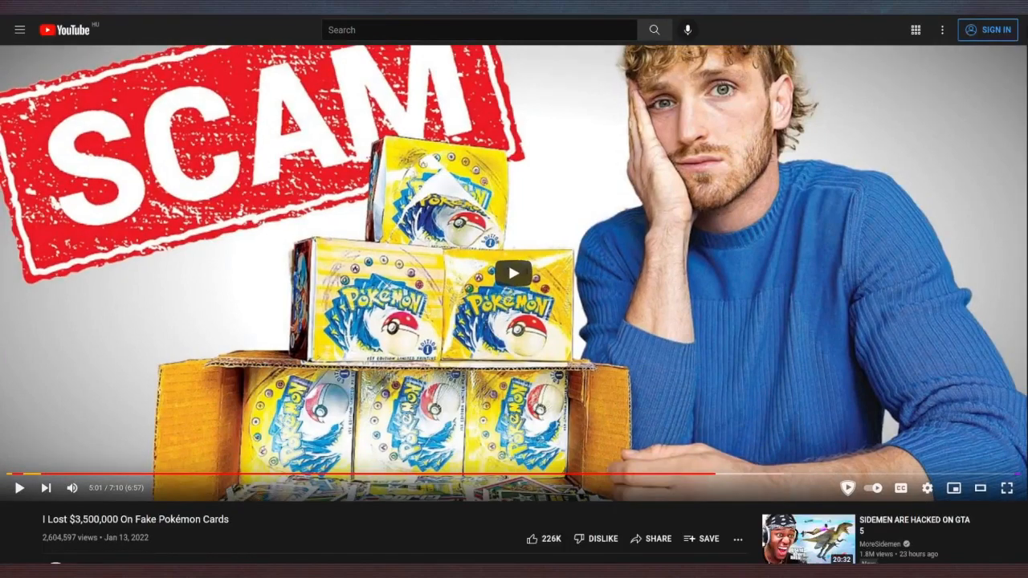
Step: Find and start the 'Pokemon 1st Edition Base Case Likely Isn't Authentic - Episode 1' video in the recommendations
scroll(down, 3)
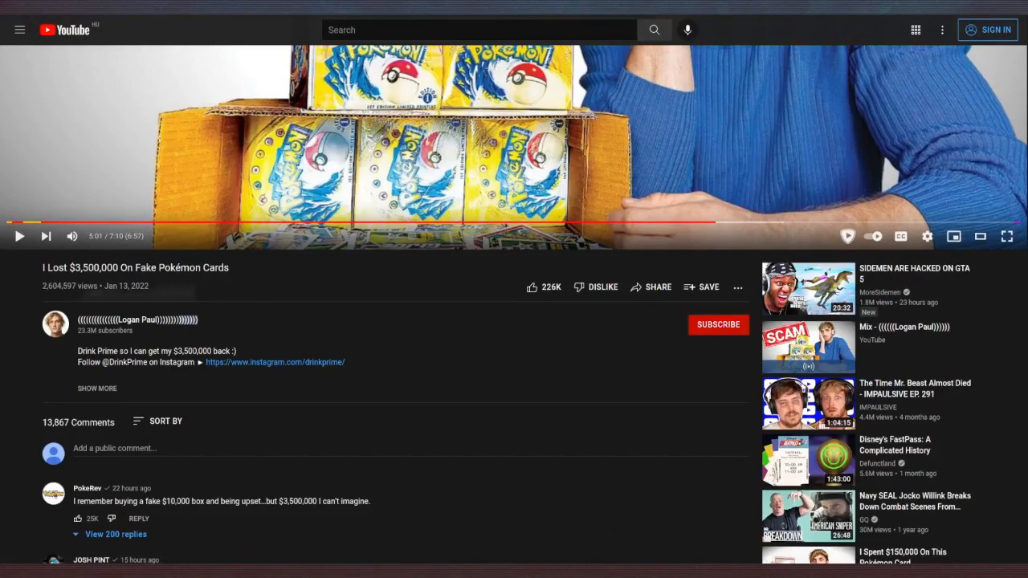
mouse_move(136, 320)
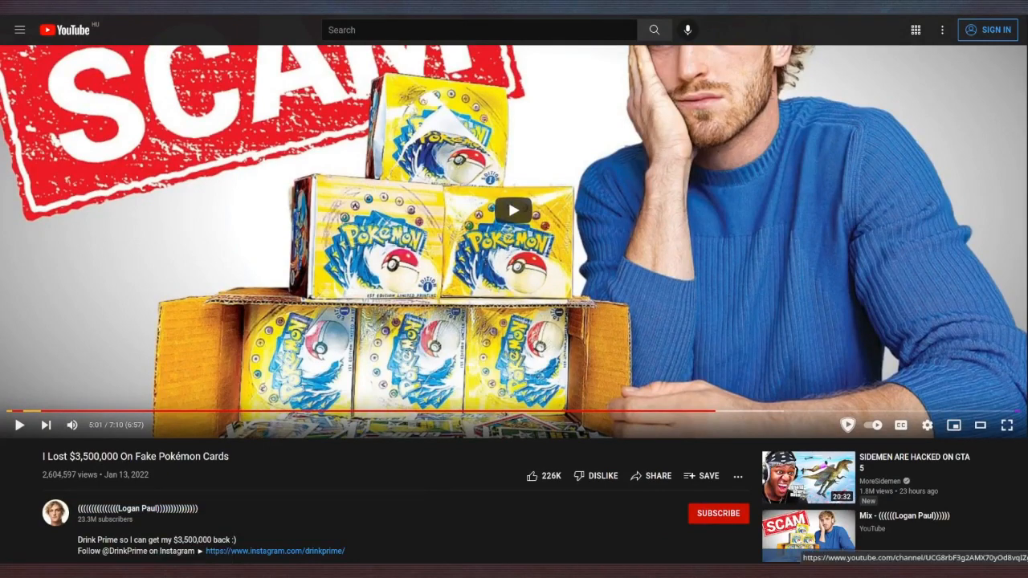
scroll(down, 3)
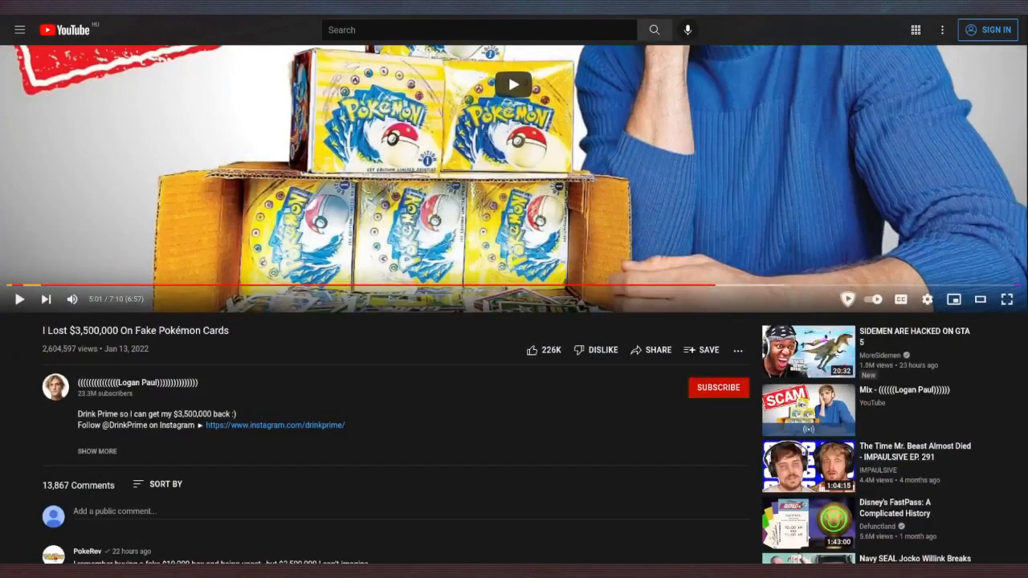
scroll(down, 3)
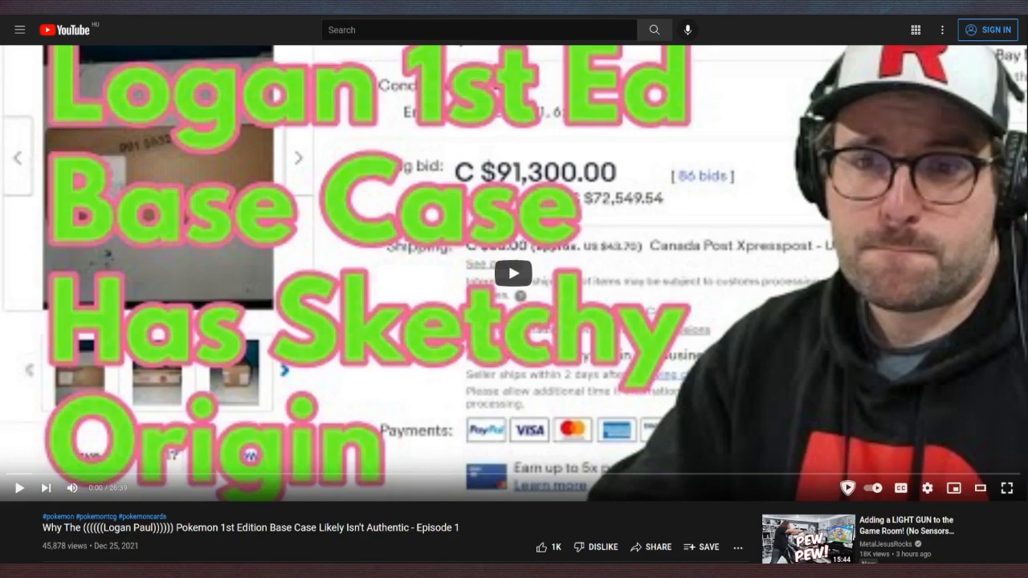
click(1005, 488)
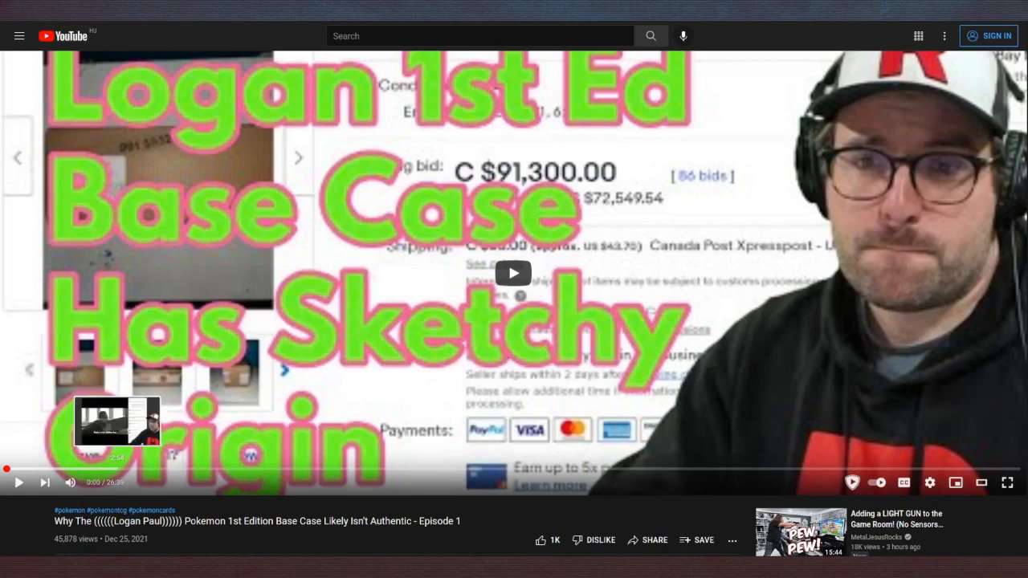
Step: Jump to the archived eBay listing of the sealed base set case, watch it to about 7:29, then pause
click(115, 468)
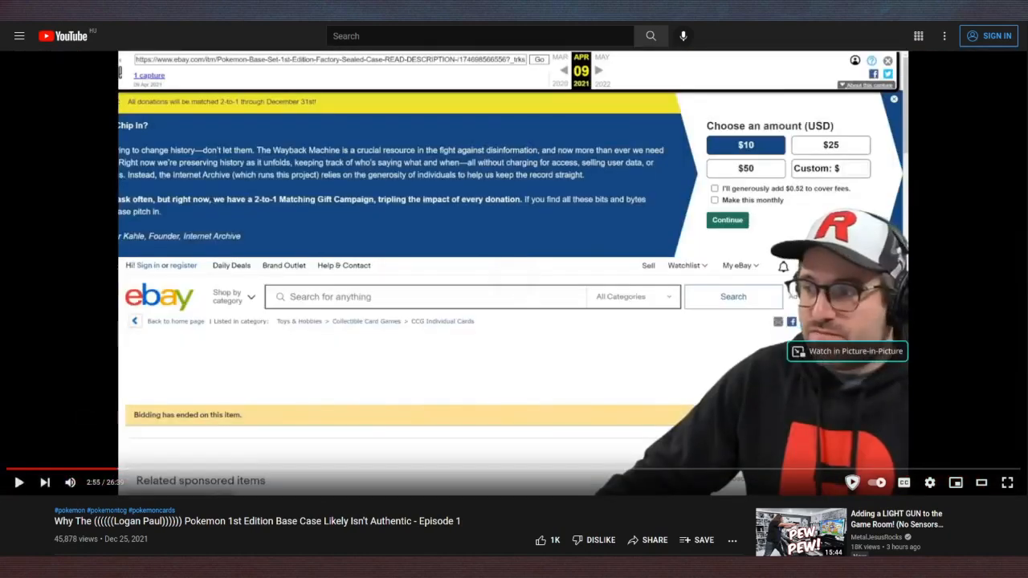
click(19, 482)
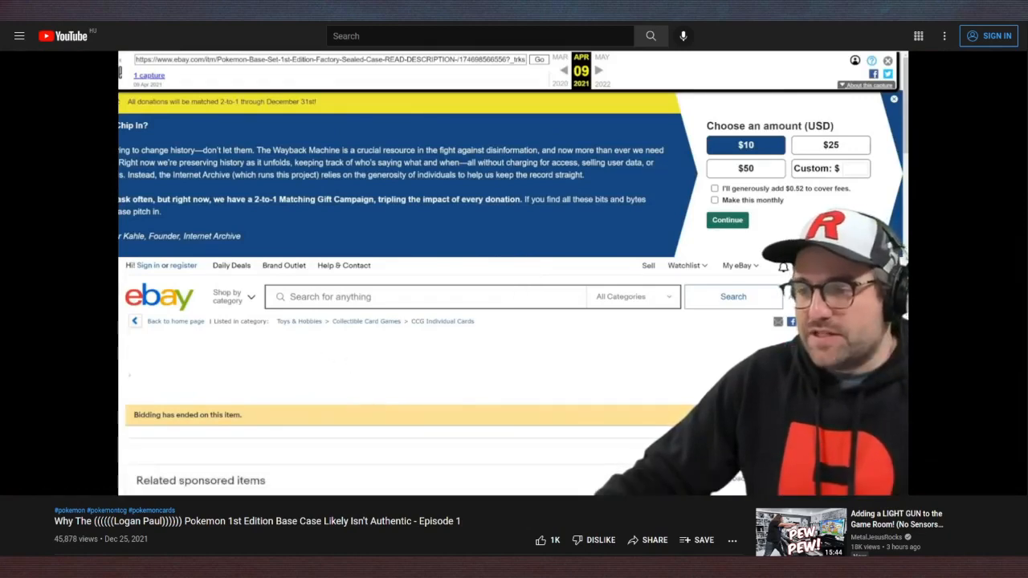
scroll(down, 3)
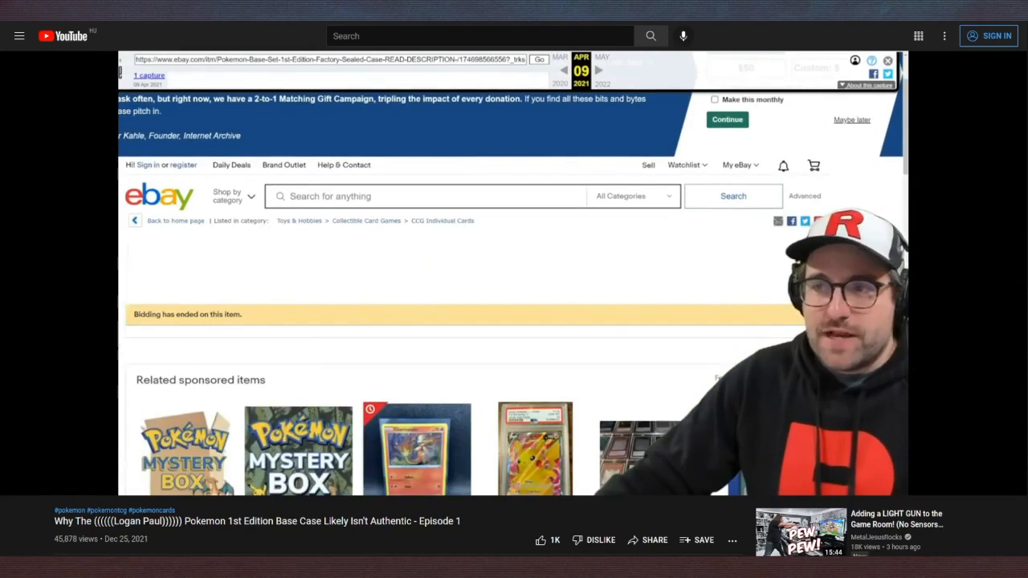
scroll(down, 3)
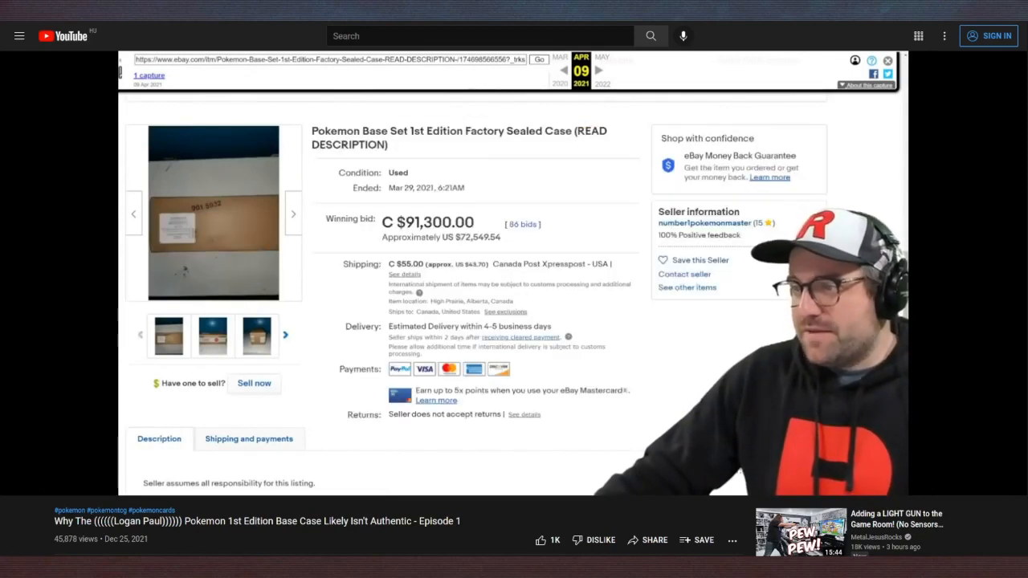
double_click(434, 222)
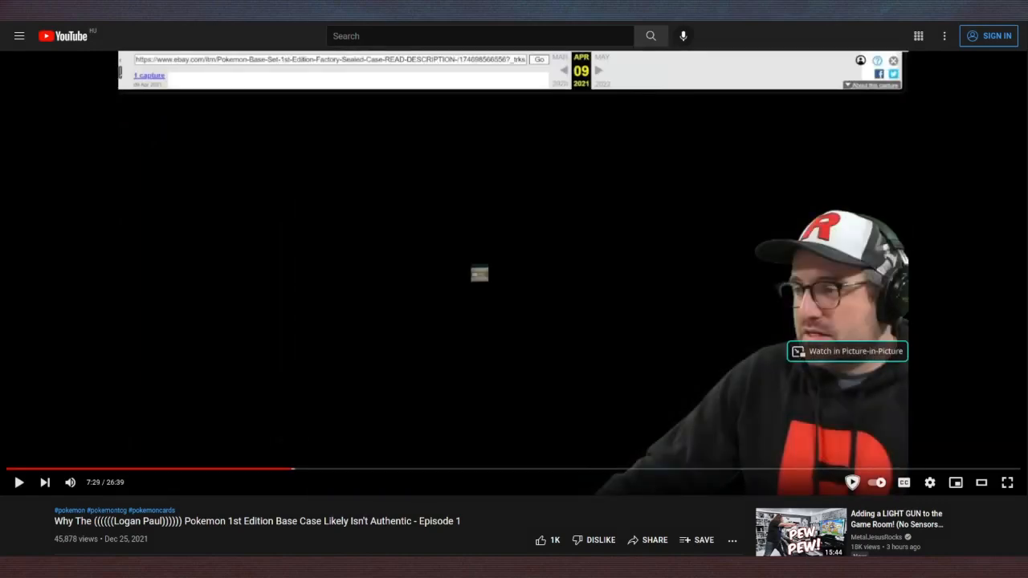
Step: Resume playback and watch the taped cardboard case footage on to about 10:56
click(20, 482)
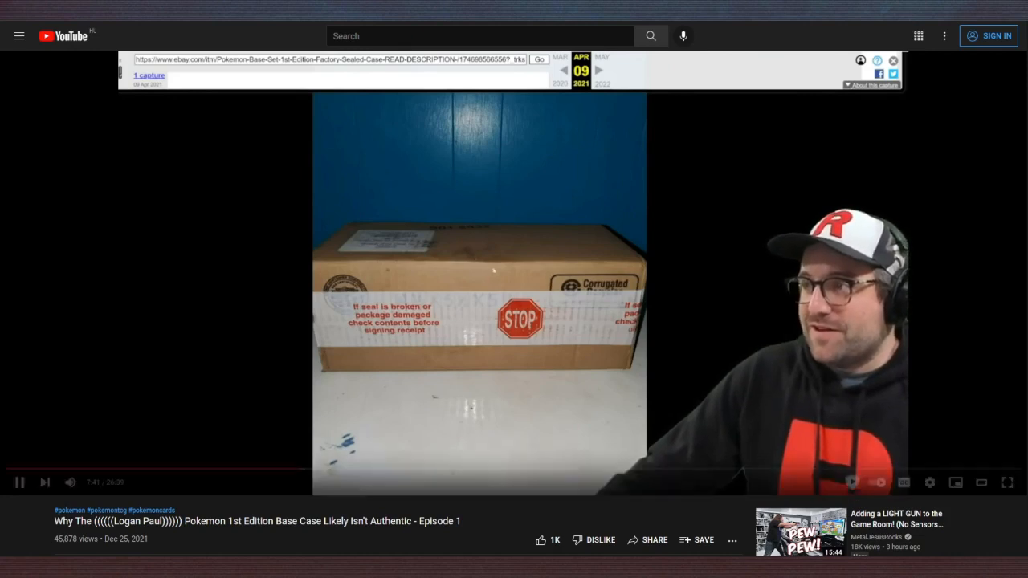
click(19, 482)
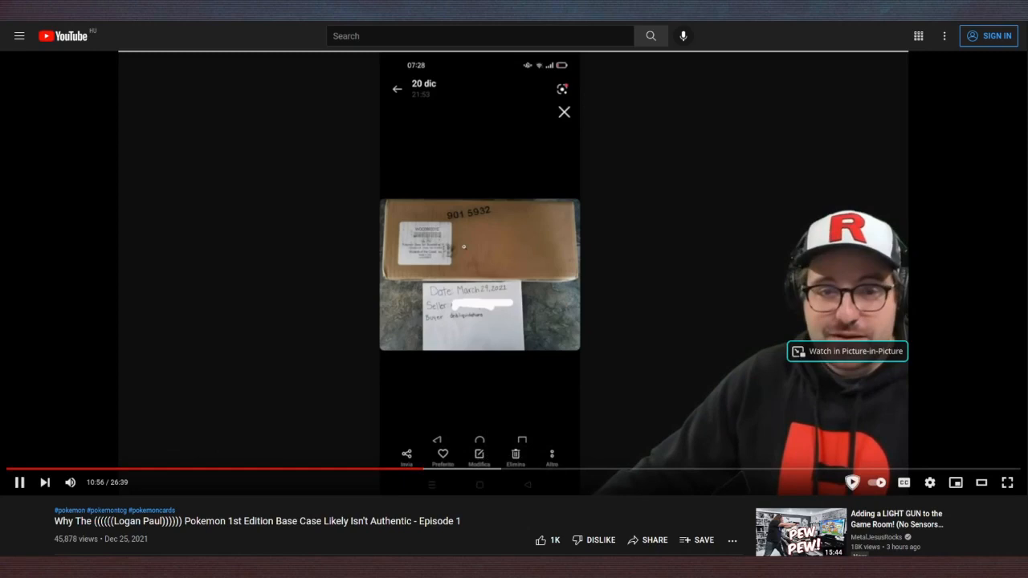
mouse_move(556, 469)
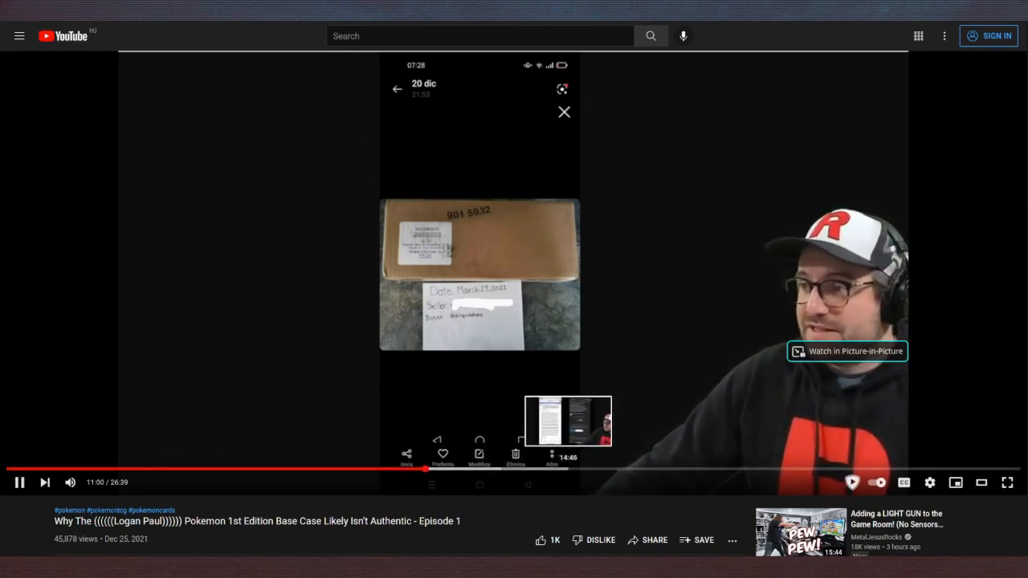
mouse_move(344, 77)
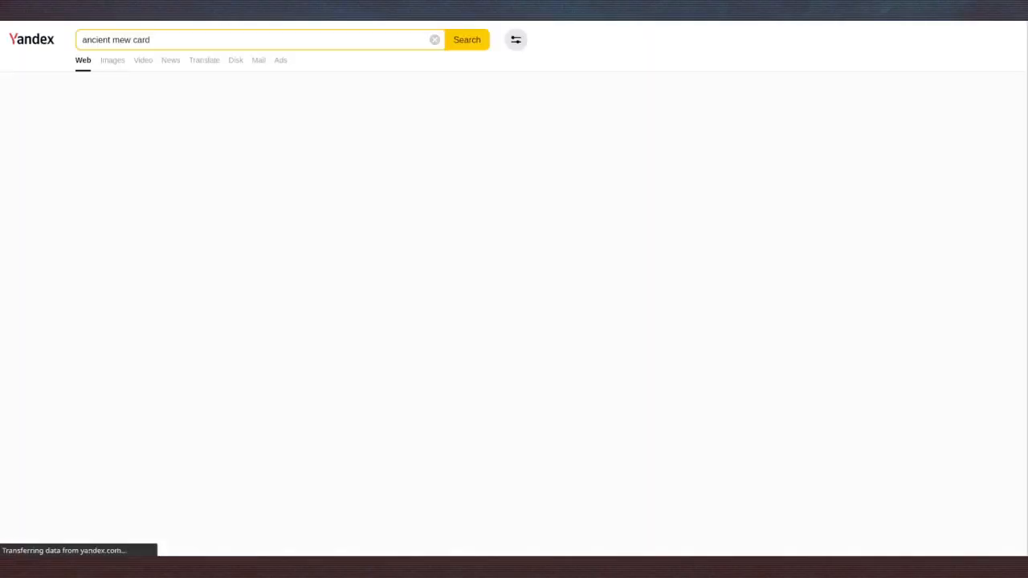
Step: Switch the Yandex ancient mew card search to its image results
click(112, 61)
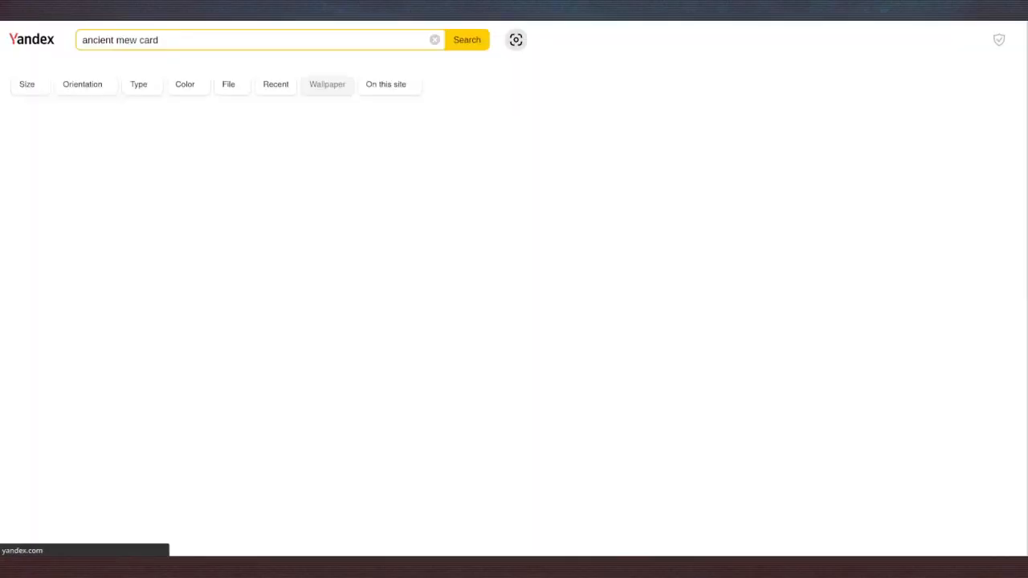
click(465, 38)
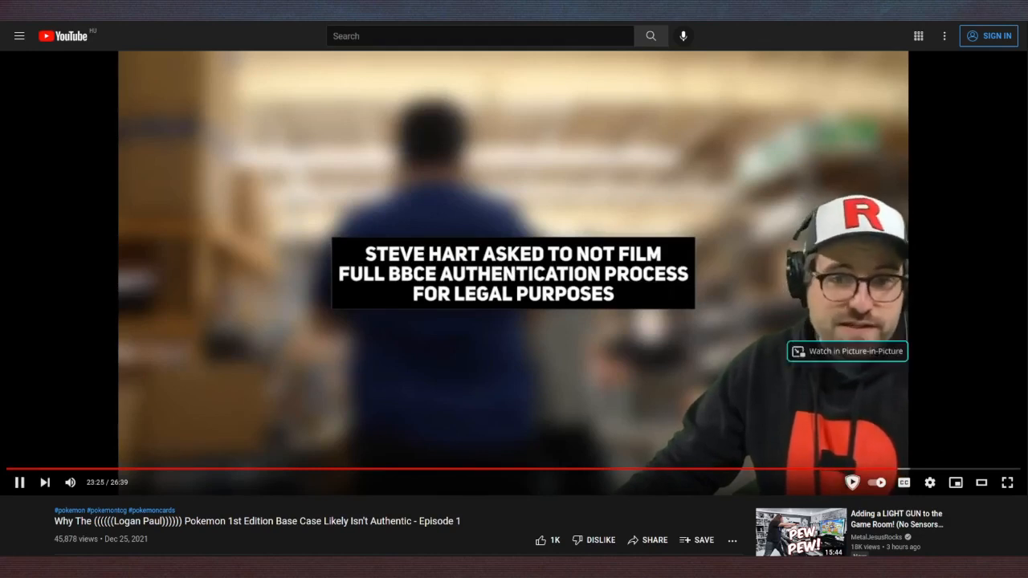
click(19, 482)
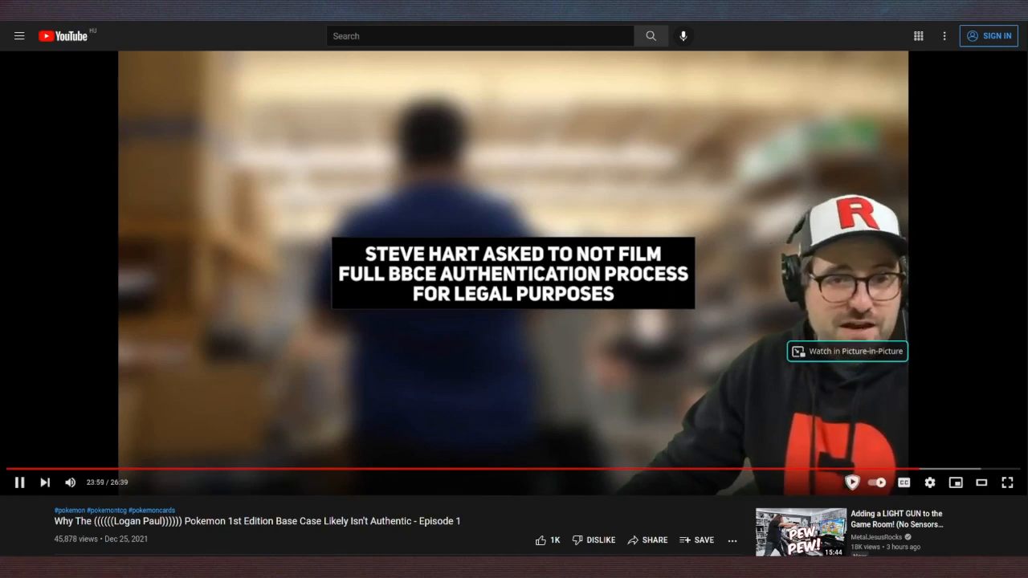
click(19, 482)
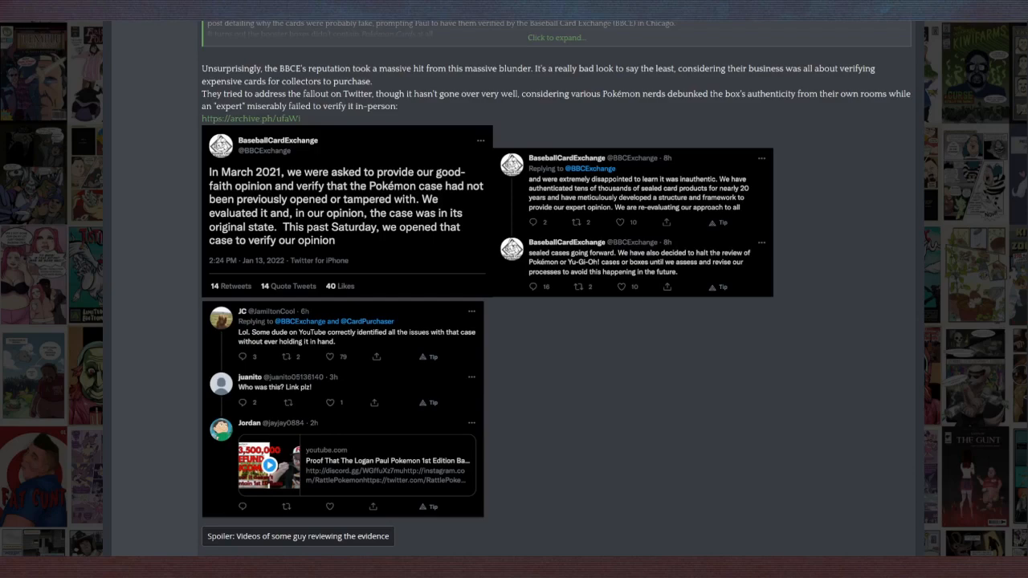
Step: View the embedded BaseballCardExchange tweets, then switch to the 'I Lost $3,500,000 On Fake Pokémon Cards' video
scroll(up, 3)
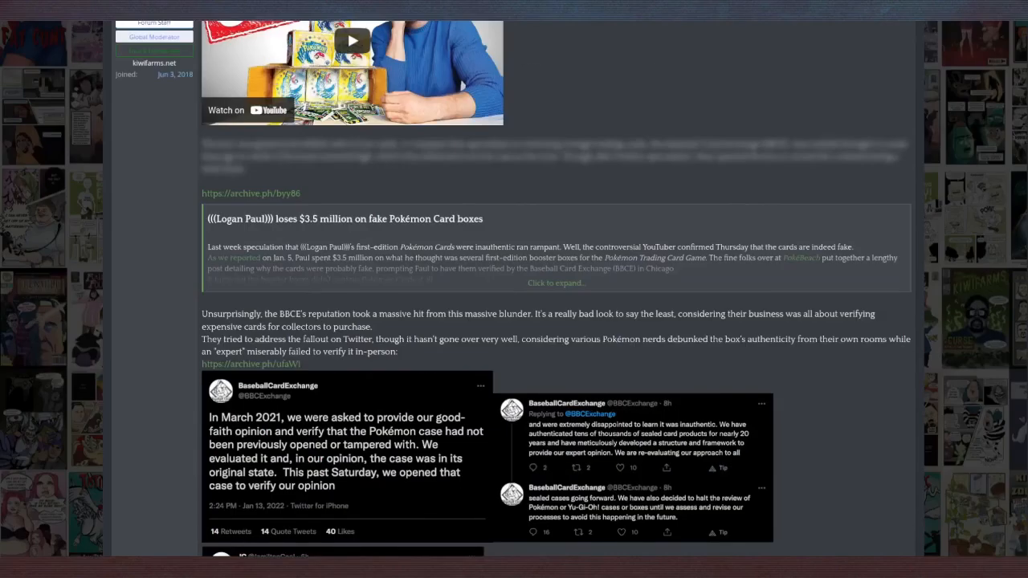
scroll(down, 3)
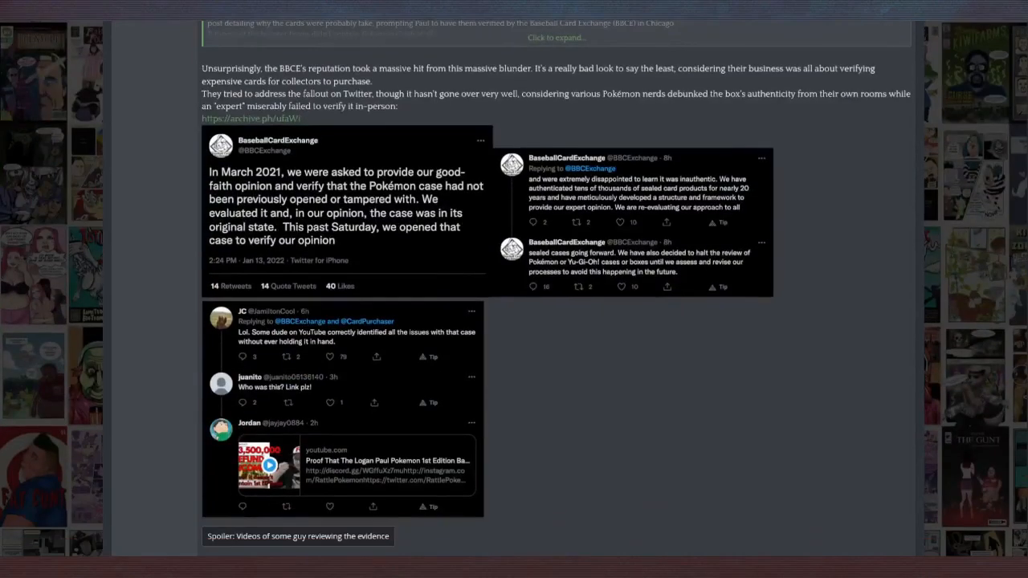
click(270, 464)
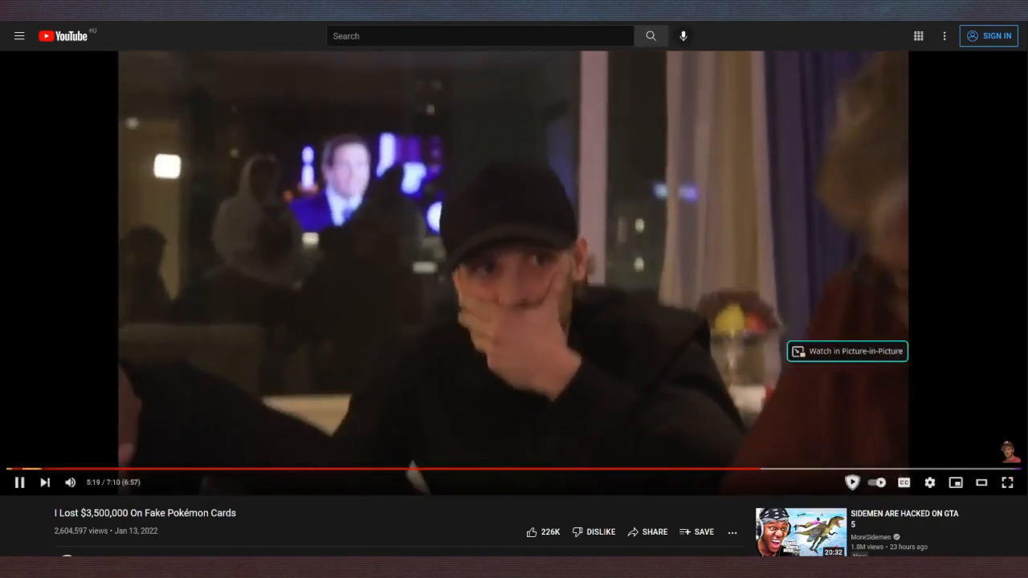
Step: Pause the fake Pokémon cards video at the covered-mouth reaction around 5:21
click(19, 481)
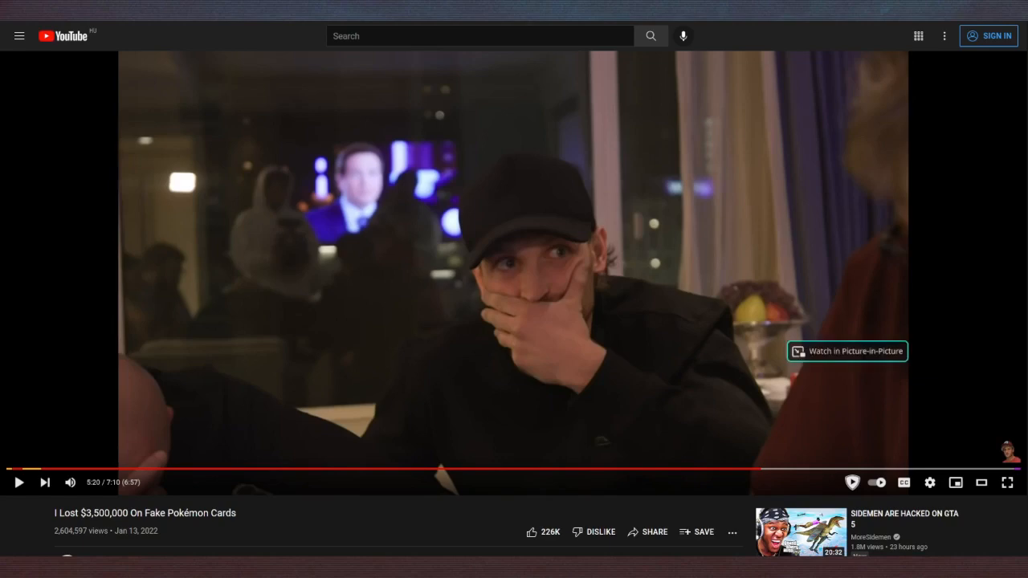
scroll(down, 3)
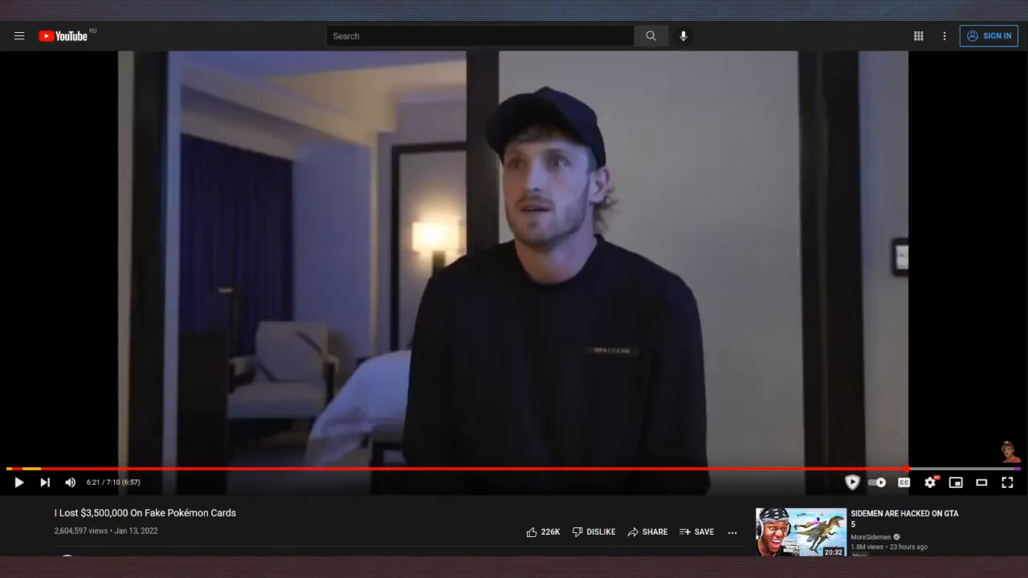
mouse_move(955, 482)
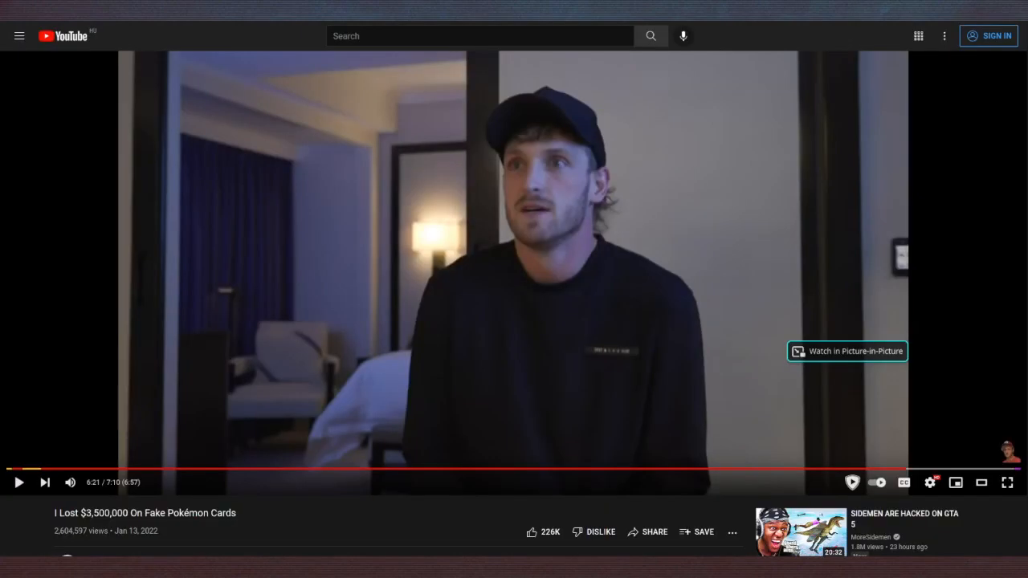
Step: Resume the fake Pokémon cards video at the hotel-room scene from 5:21
click(514, 273)
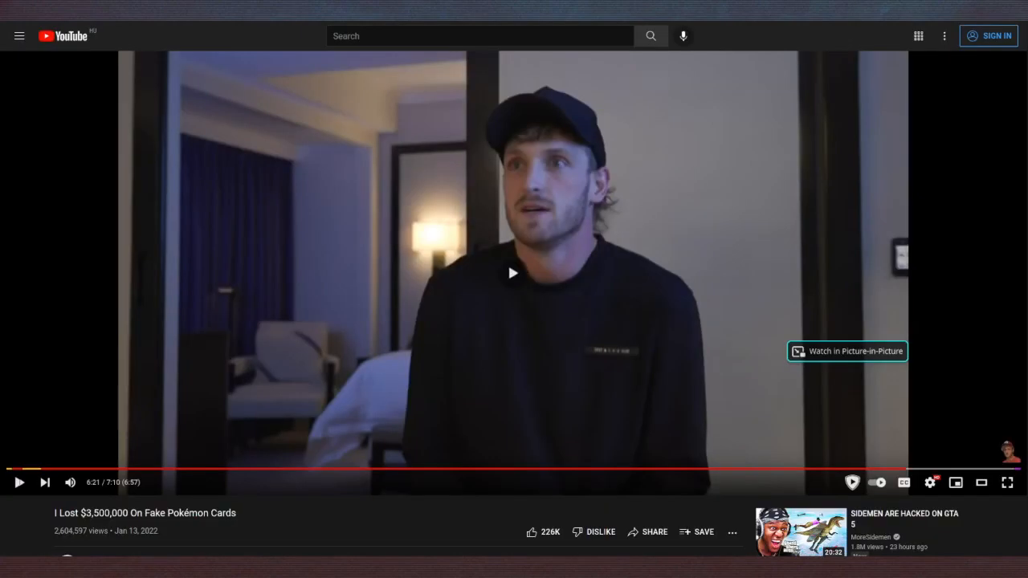